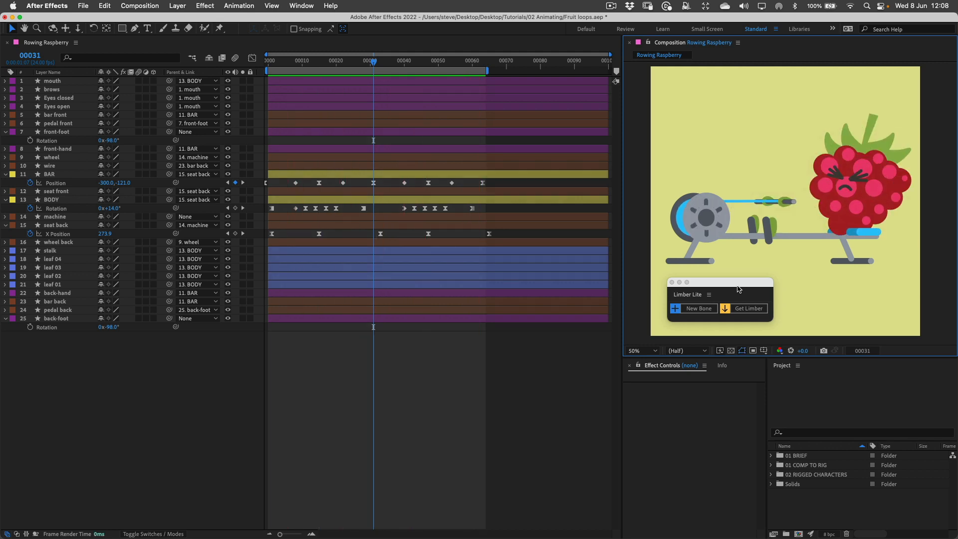
{"action": "mouse_move", "coordinate": [706, 309]}
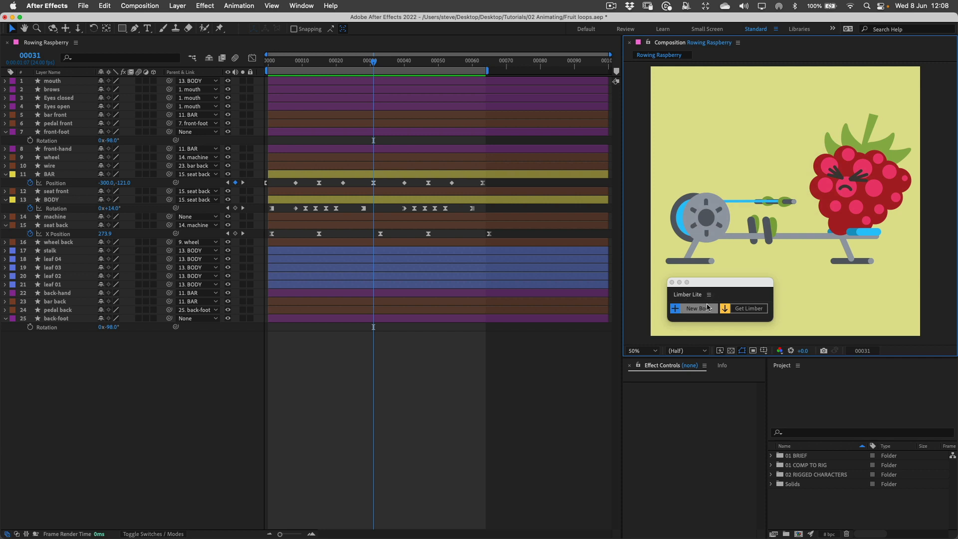
Create a new Limber bone limb named 'front arm' via New Bone.
{"action": "left_click", "coordinate": [693, 308]}
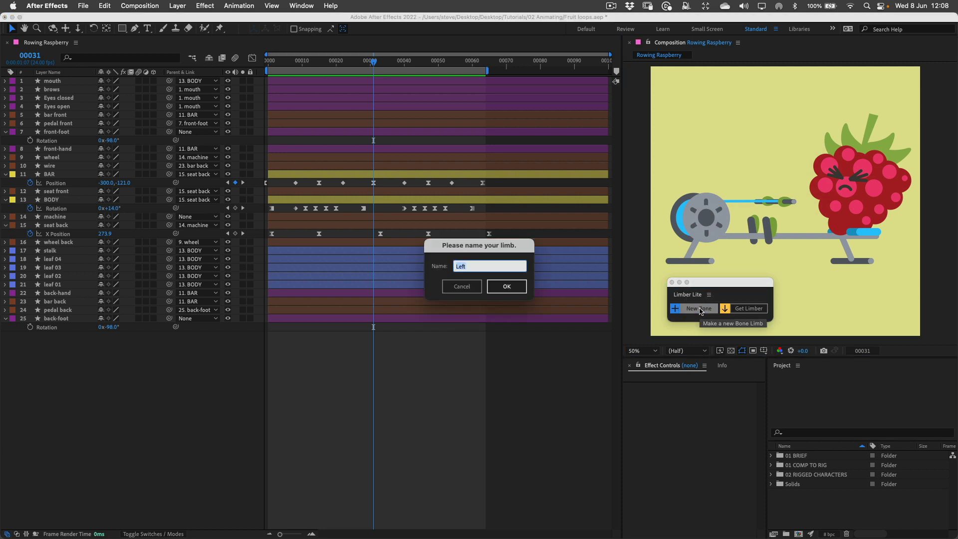
{"action": "type", "text": "front arm-Limb"}
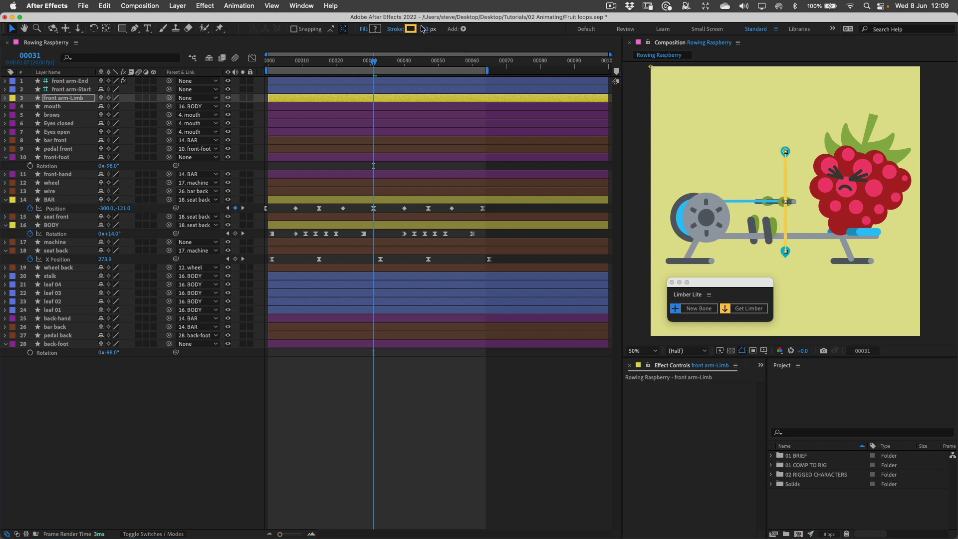
Give the front arm a dark stroke colour and place its end controller on the rowing bar handle.
{"action": "left_click", "coordinate": [411, 29]}
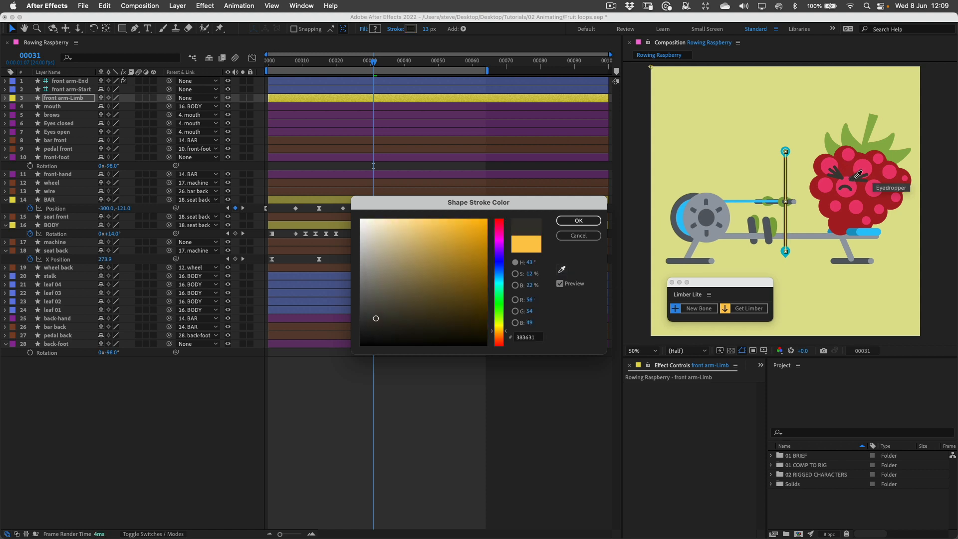
{"action": "left_click", "coordinate": [578, 236]}
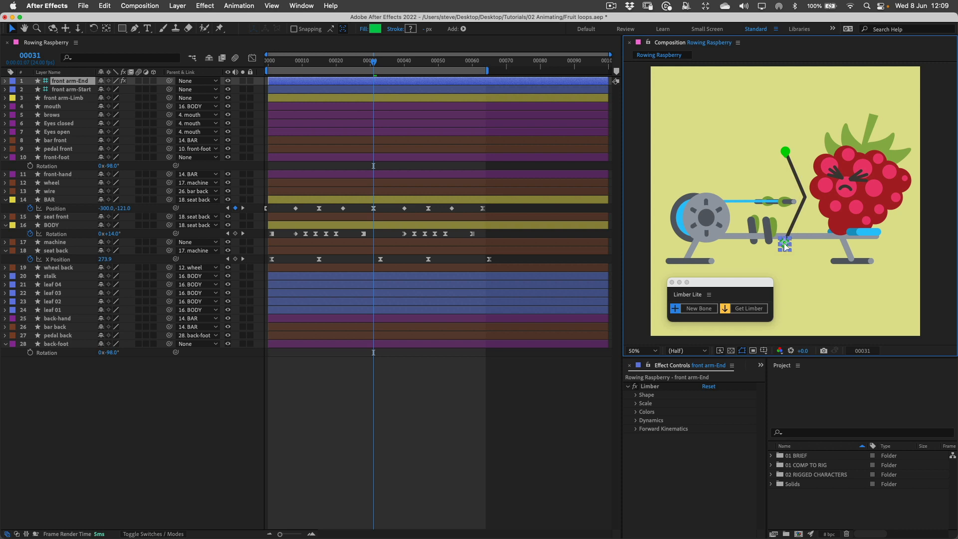
{"action": "left_click_drag", "start_coordinate": [786, 245], "coordinate": [788, 214]}
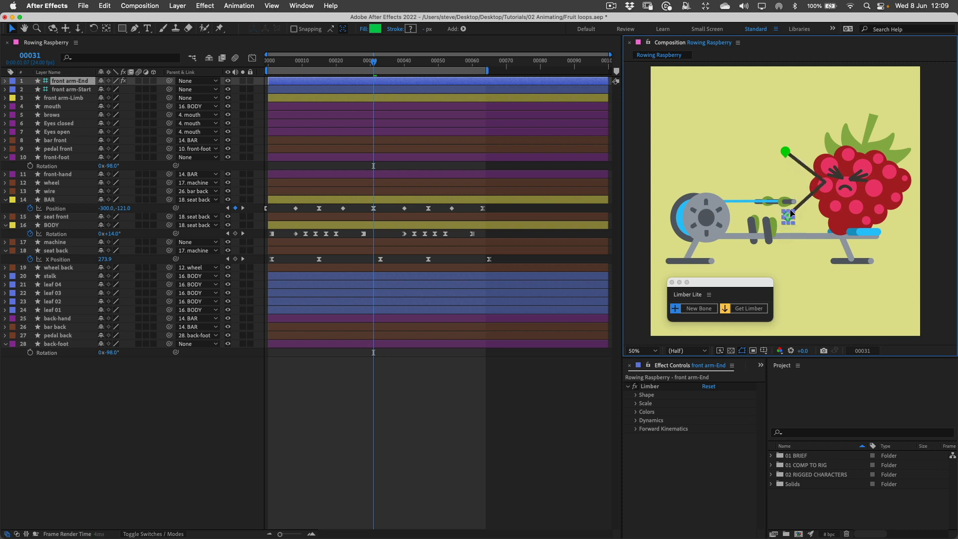
{"action": "left_click_drag", "start_coordinate": [787, 214], "coordinate": [791, 202]}
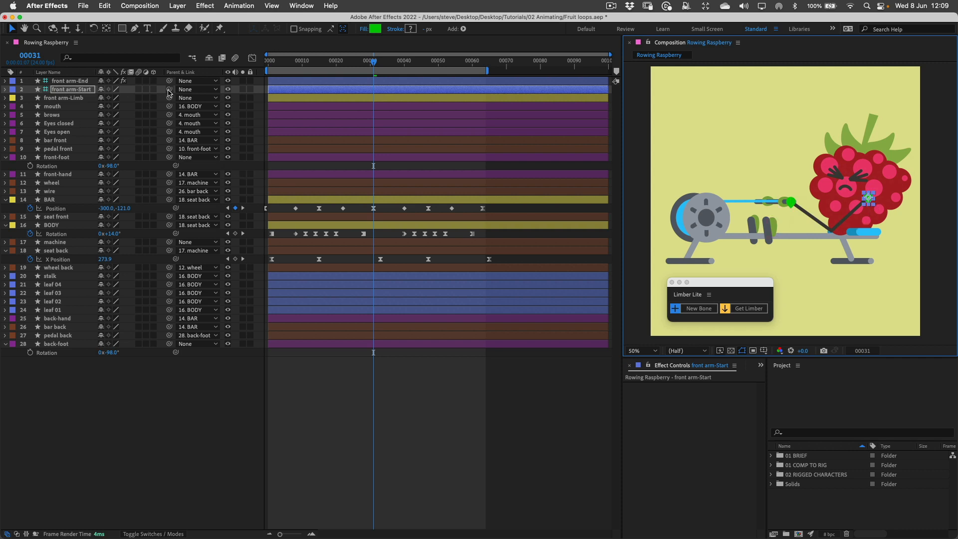
Parent front arm-Start to BODY and front arm-End to front-hand, scrubbing frames to check.
{"action": "left_click_drag", "start_coordinate": [169, 89], "coordinate": [43, 224]}
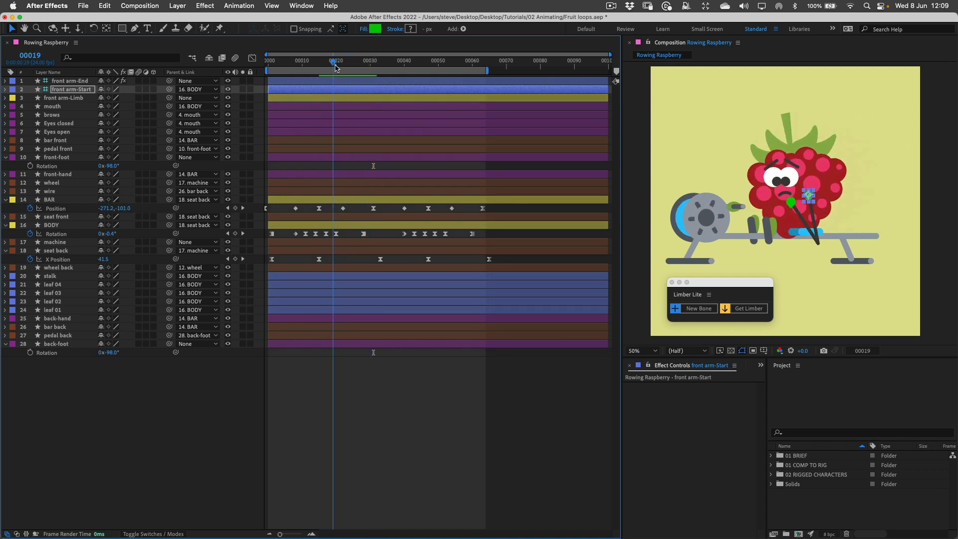
{"action": "left_click", "coordinate": [371, 62]}
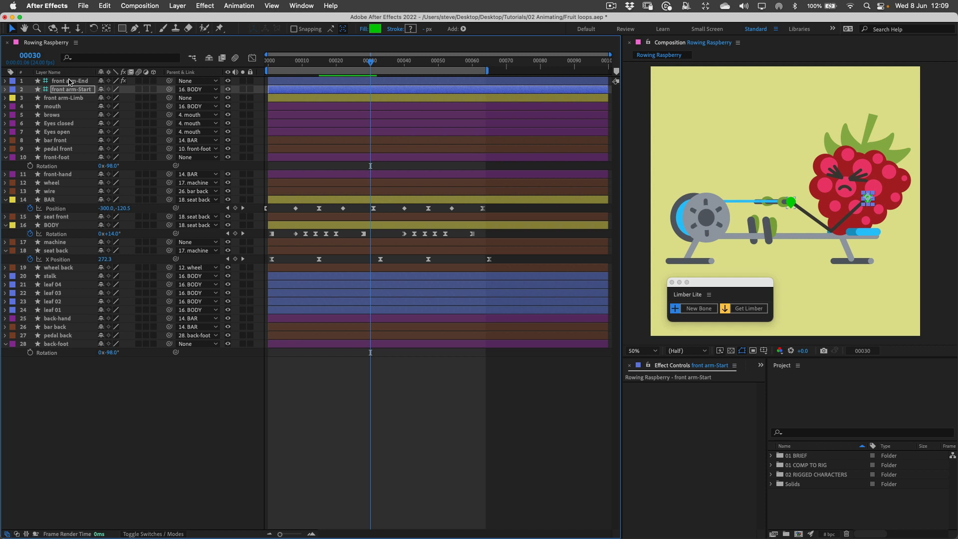
{"action": "left_click", "coordinate": [62, 80]}
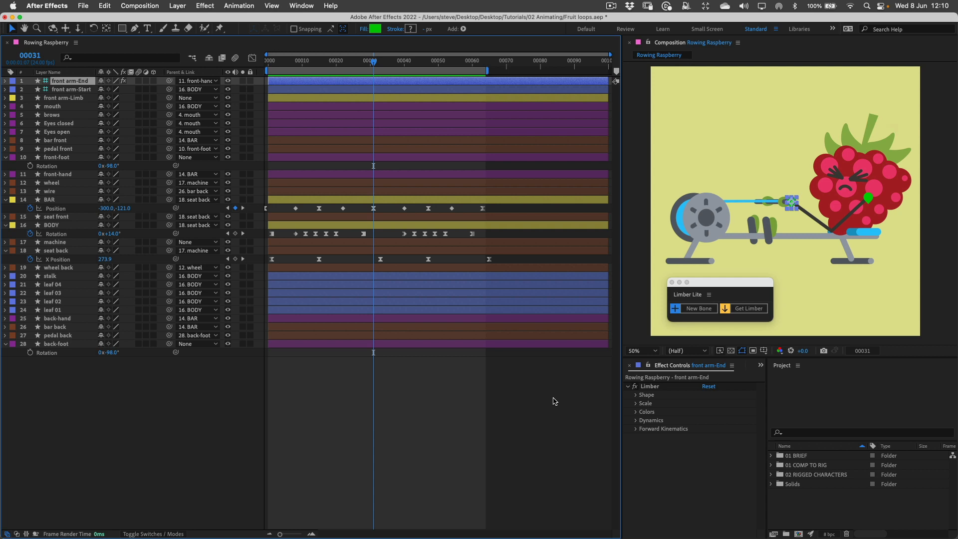
{"action": "mouse_move", "coordinate": [637, 396]}
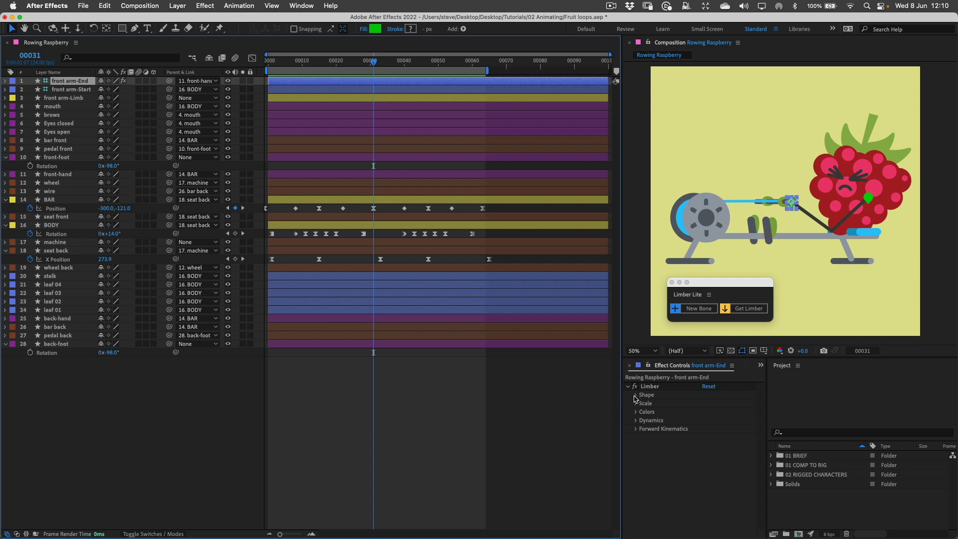
In Limber > Shape set Upper Length 146 and Lower Length 157, checking the arm across frames.
{"action": "left_click", "coordinate": [635, 395]}
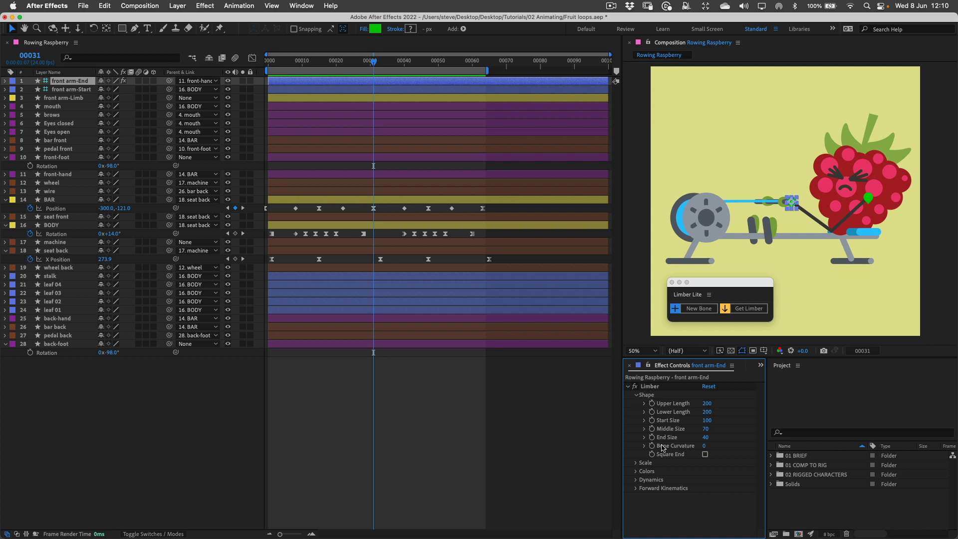
{"action": "left_click_drag", "start_coordinate": [706, 402], "coordinate": [685, 403]}
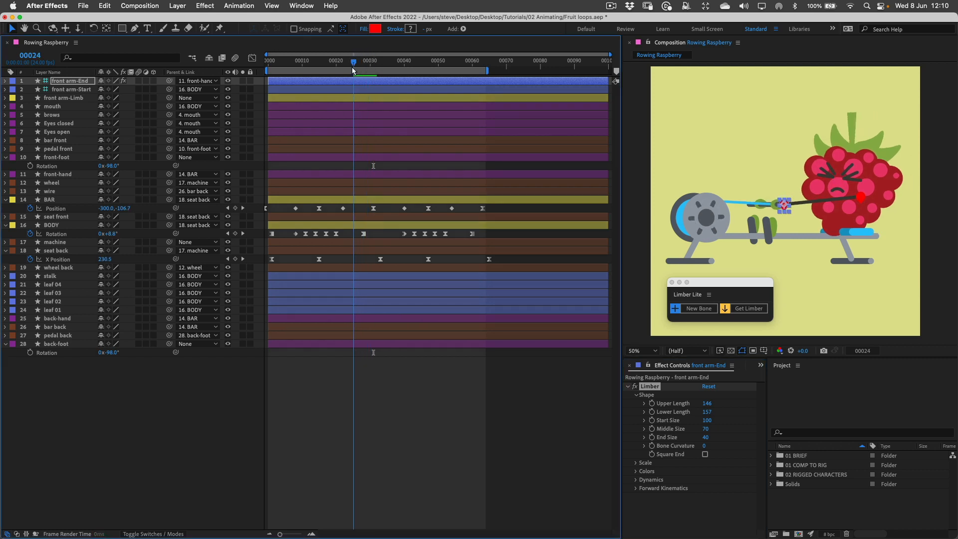
{"action": "left_click_drag", "start_coordinate": [354, 61], "coordinate": [325, 61]}
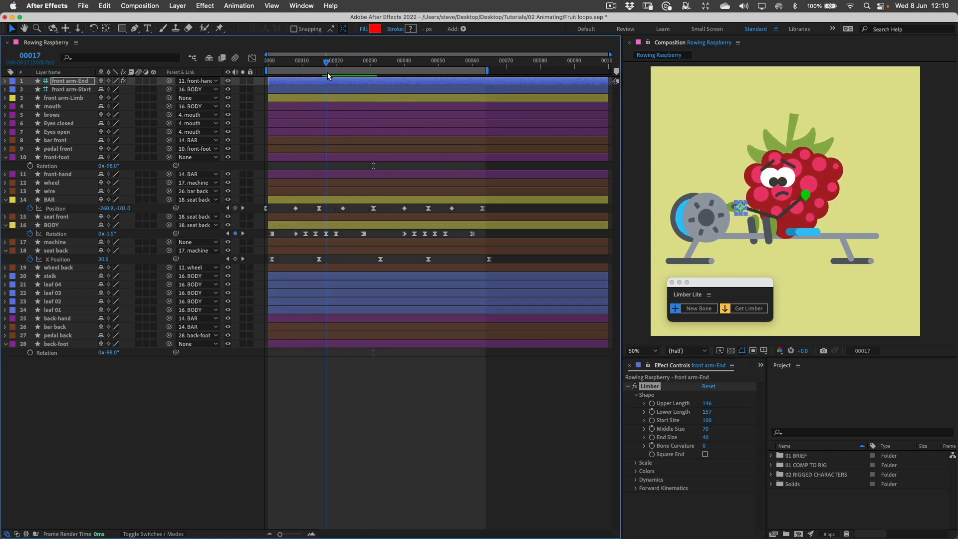
{"action": "left_click_drag", "start_coordinate": [328, 70], "coordinate": [302, 70]}
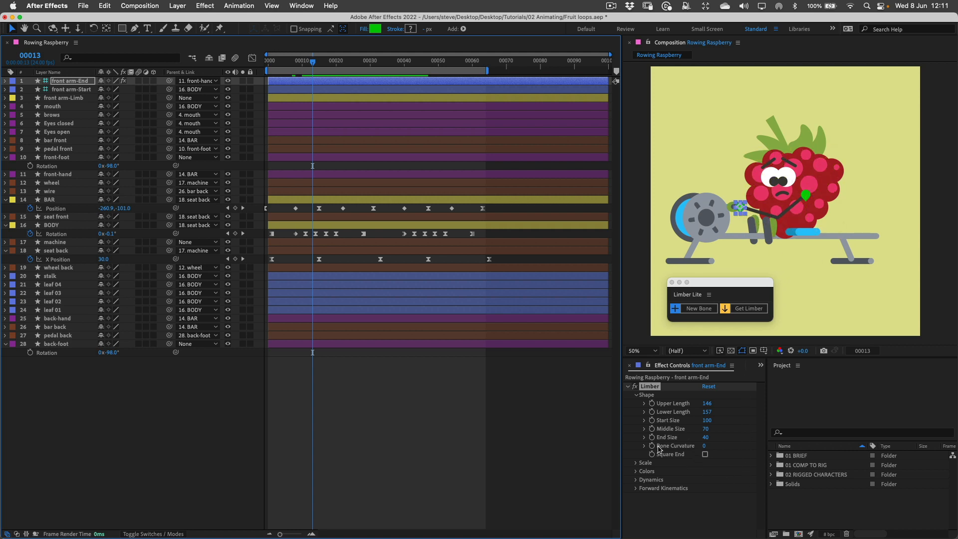
{"action": "left_click_drag", "start_coordinate": [706, 446], "coordinate": [725, 445]}
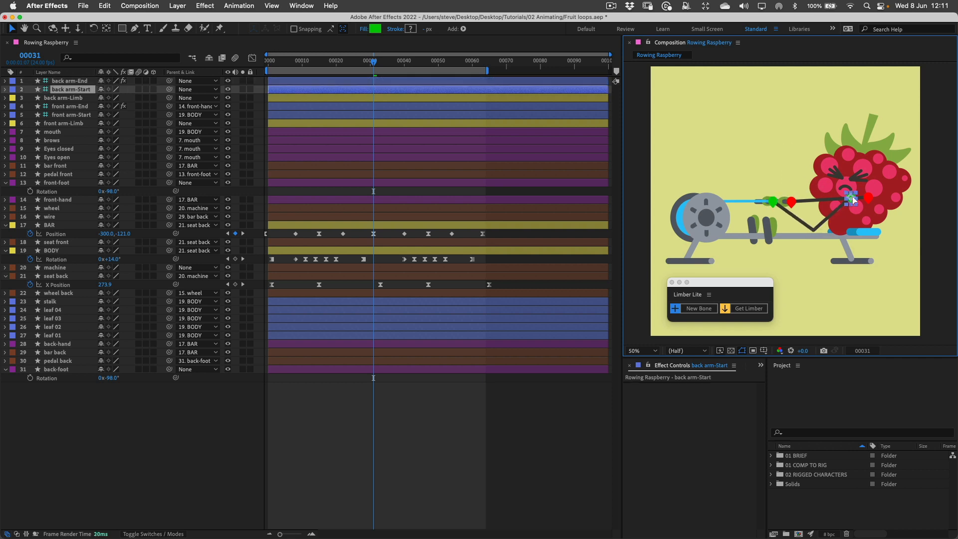
Parent the back arm's start controller to BODY and its end to BAR.
{"action": "left_click", "coordinate": [70, 80]}
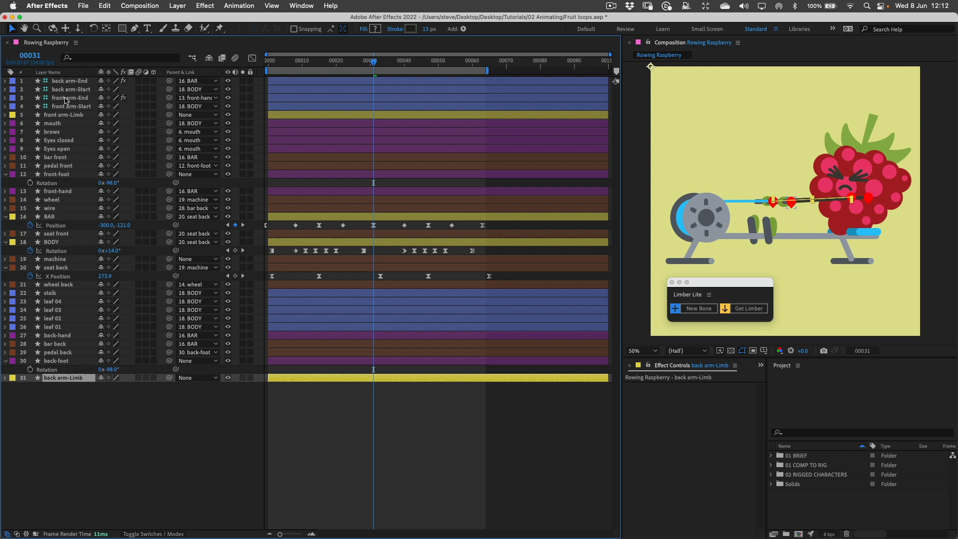
{"action": "mouse_move", "coordinate": [229, 108]}
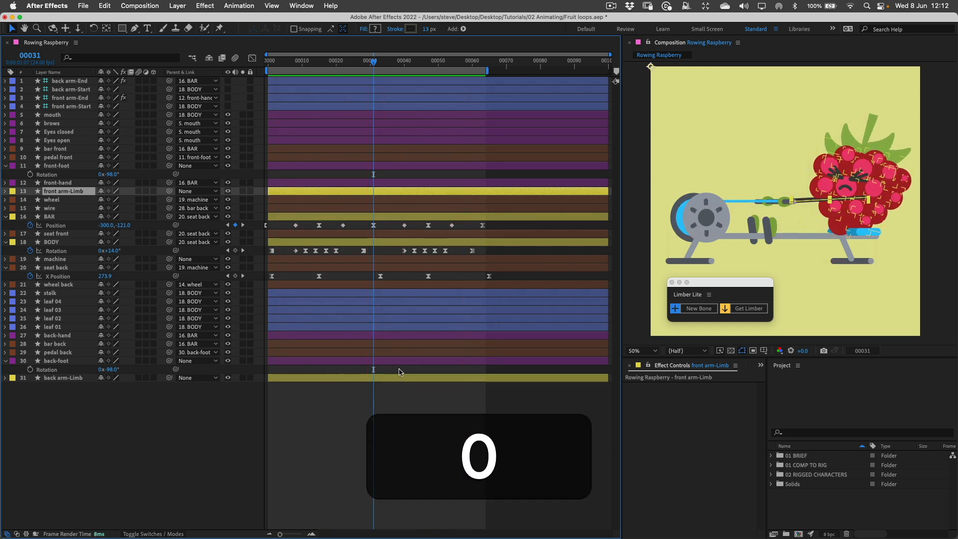
Create a new bone limb named 'front leg' and give it a dark stroke colour.
{"action": "left_click", "coordinate": [699, 309]}
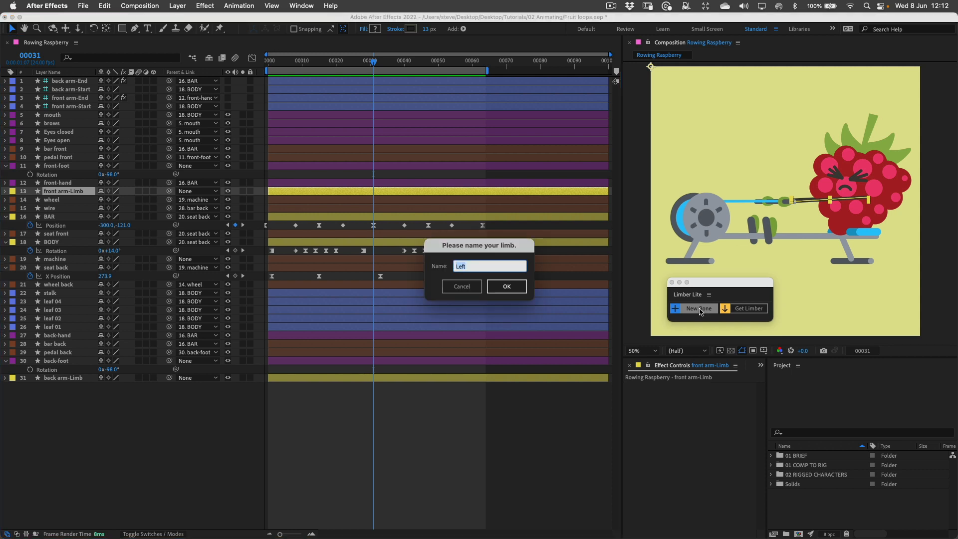
{"action": "type", "text": "front"}
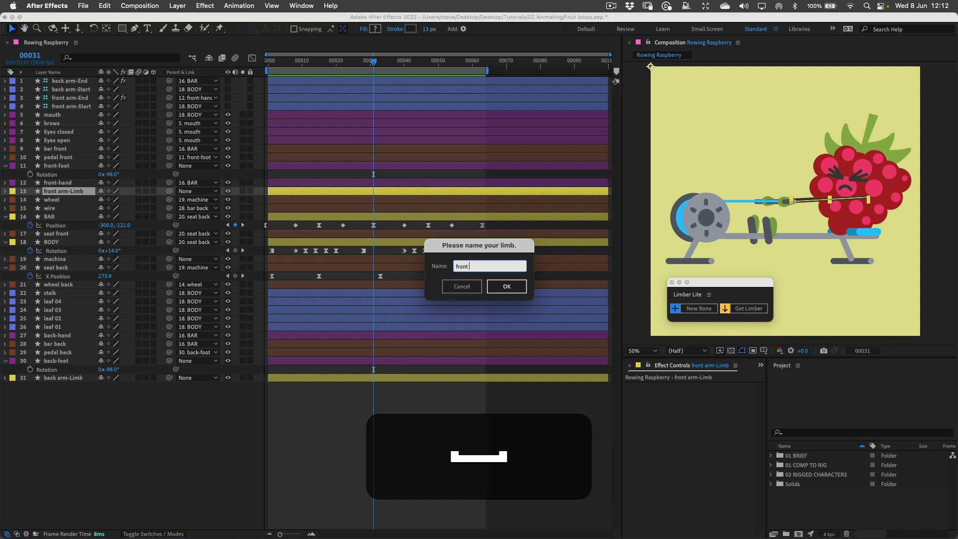
{"action": "left_click", "coordinate": [506, 286]}
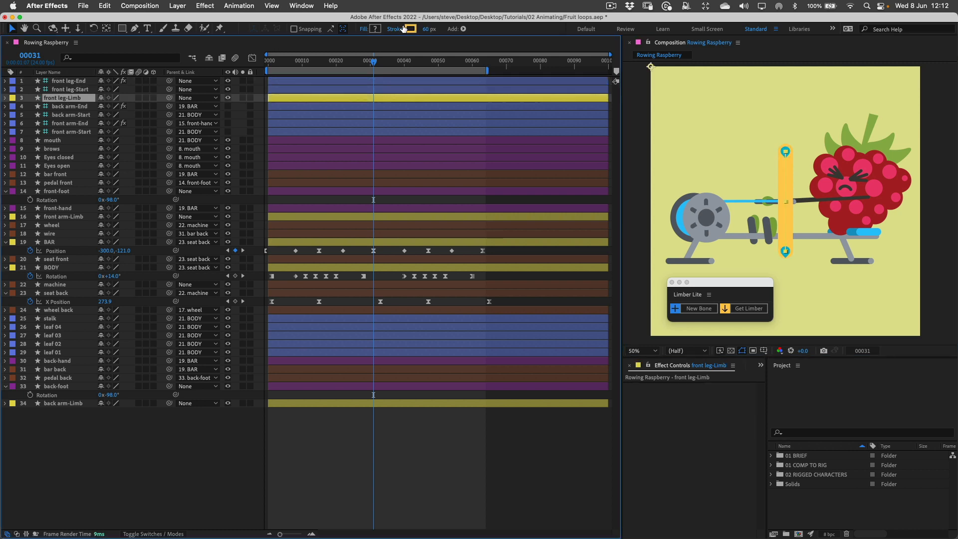
{"action": "left_click", "coordinate": [411, 29]}
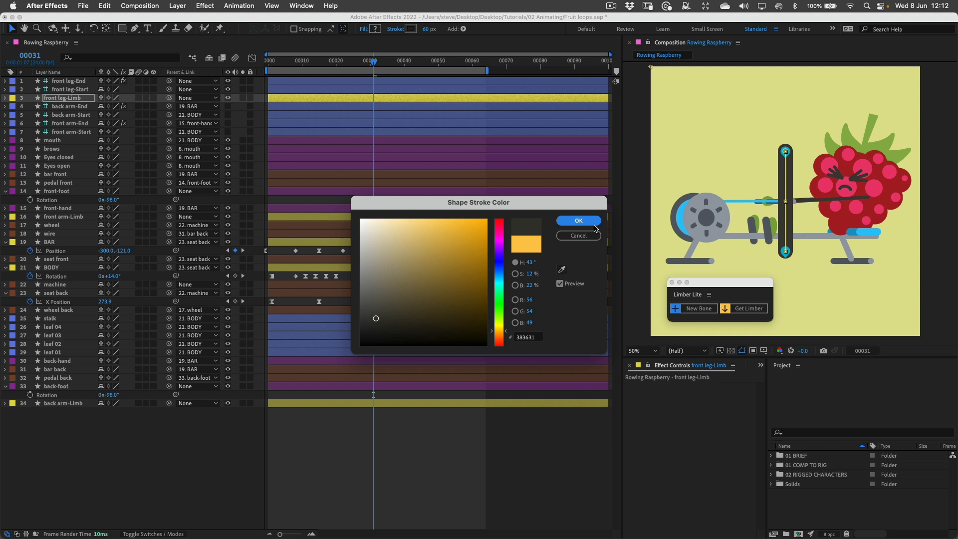
{"action": "left_click", "coordinate": [579, 221]}
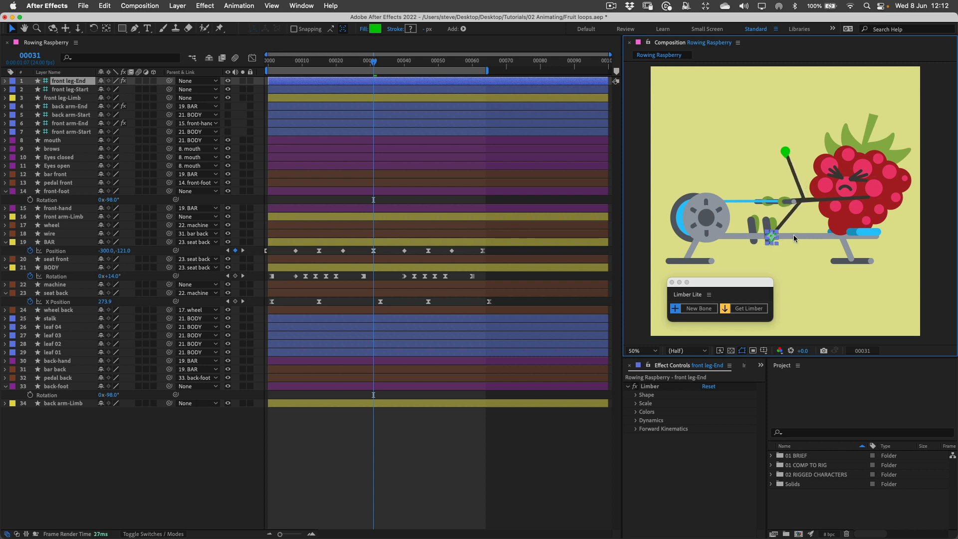
Position front leg-Start at the raspberry's hip and front leg-End at the foot on the pedal.
{"action": "left_click", "coordinate": [70, 90]}
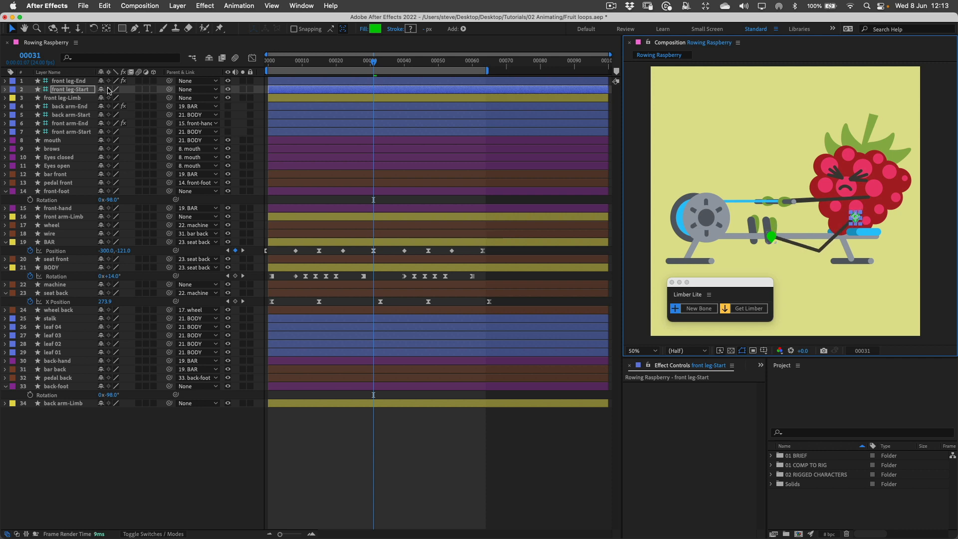
{"action": "left_click", "coordinate": [68, 80]}
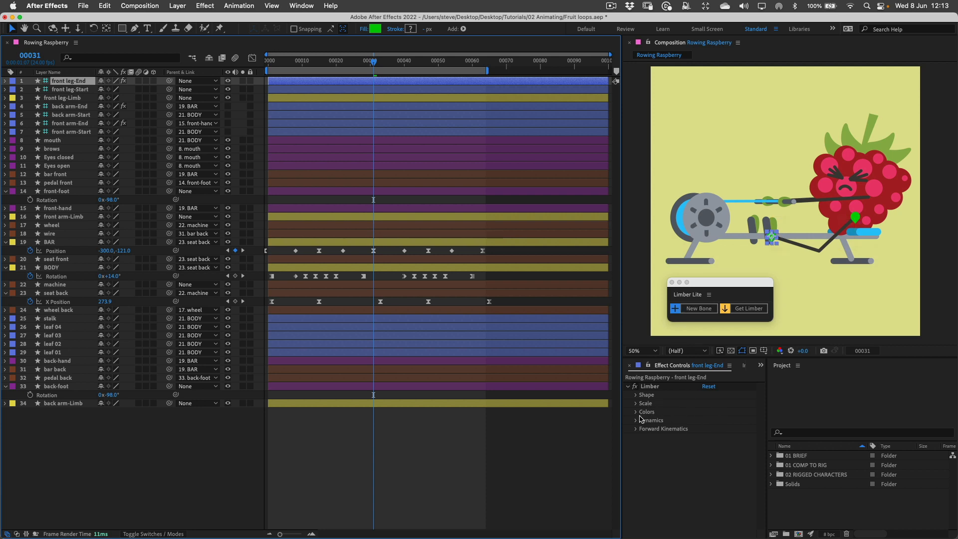
Set Limber > Dynamics Clockwise to -100 so the front leg's knee bends upward.
{"action": "left_click", "coordinate": [637, 419]}
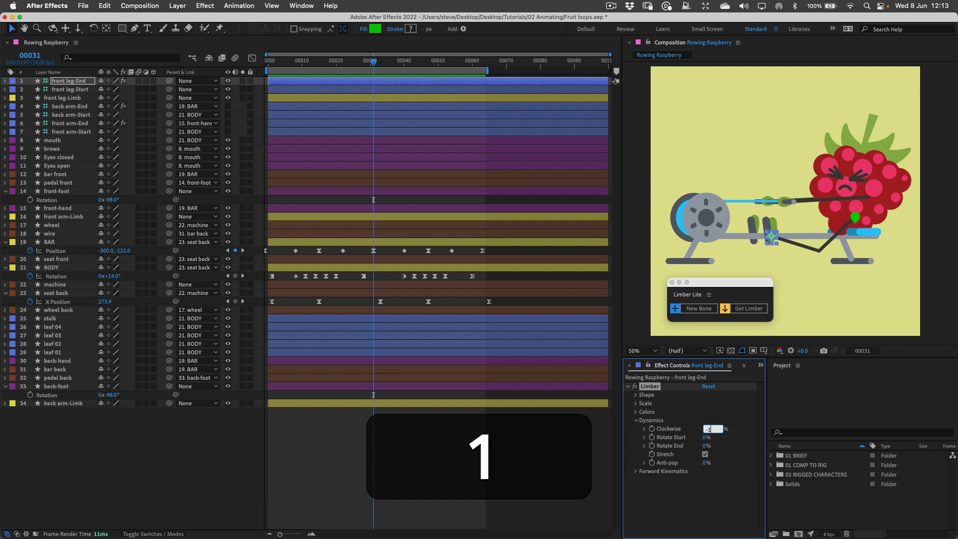
{"action": "type", "text": "-100"}
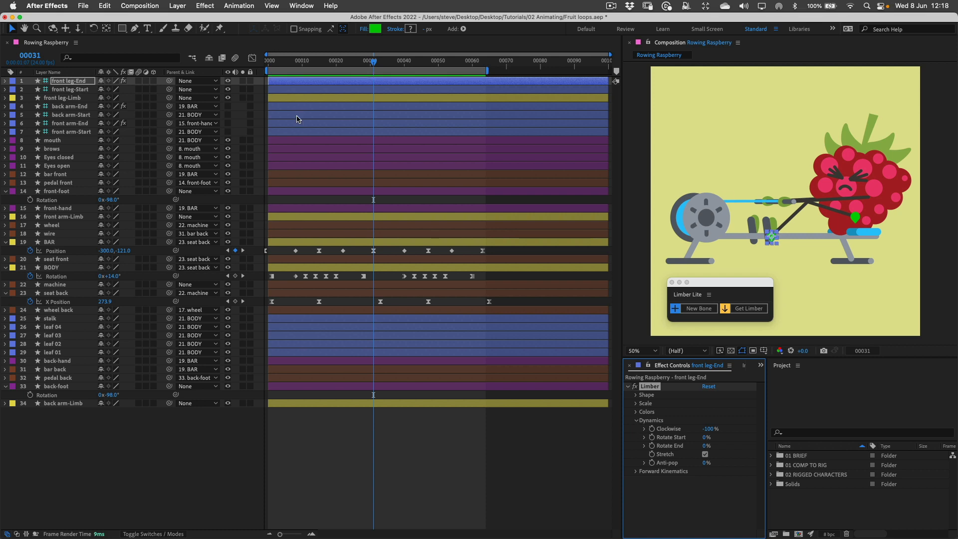
At frame 33, set the front leg's Rotate End to 100% so the foot follows the bone.
{"action": "left_click", "coordinate": [70, 90]}
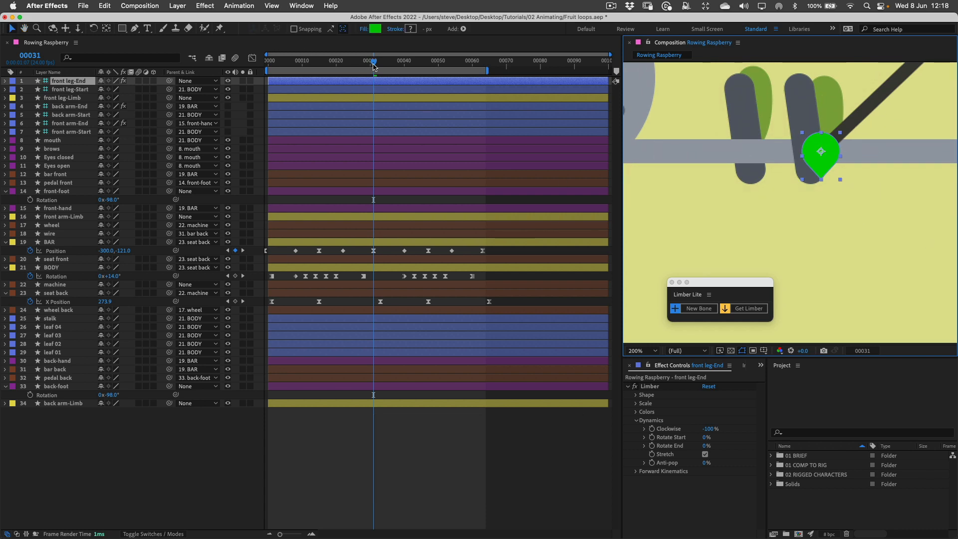
{"action": "left_click", "coordinate": [435, 68]}
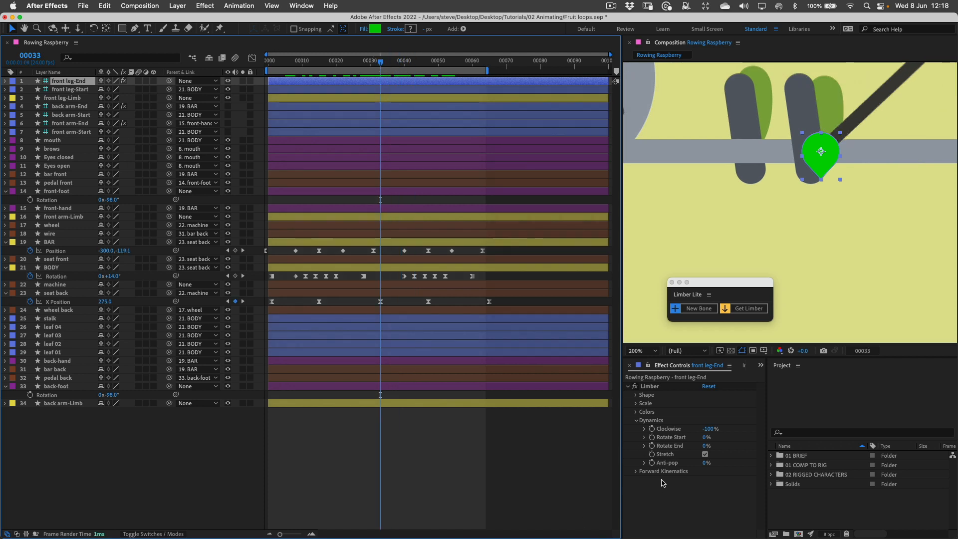
{"action": "mouse_move", "coordinate": [708, 449]}
{"action": "type", "text": "100"}
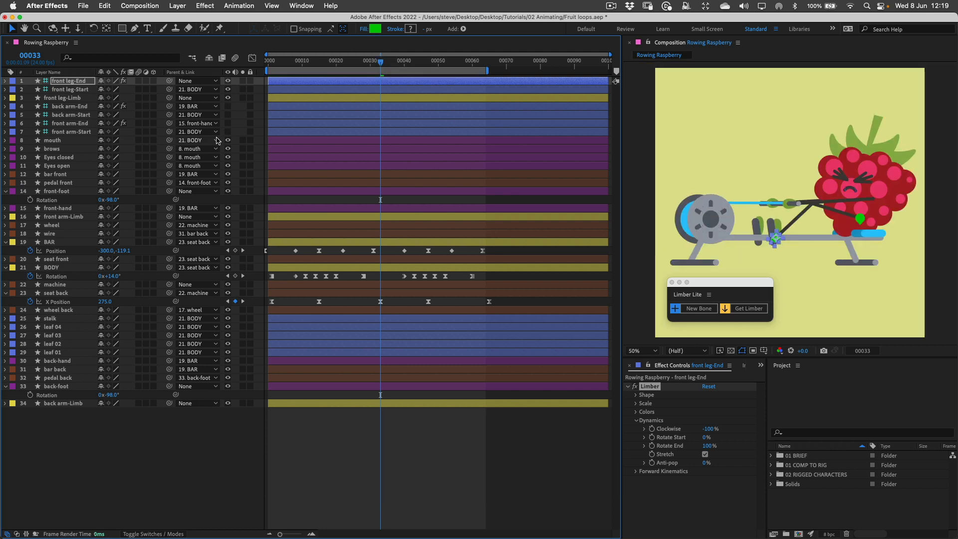
{"action": "mouse_move", "coordinate": [207, 132]}
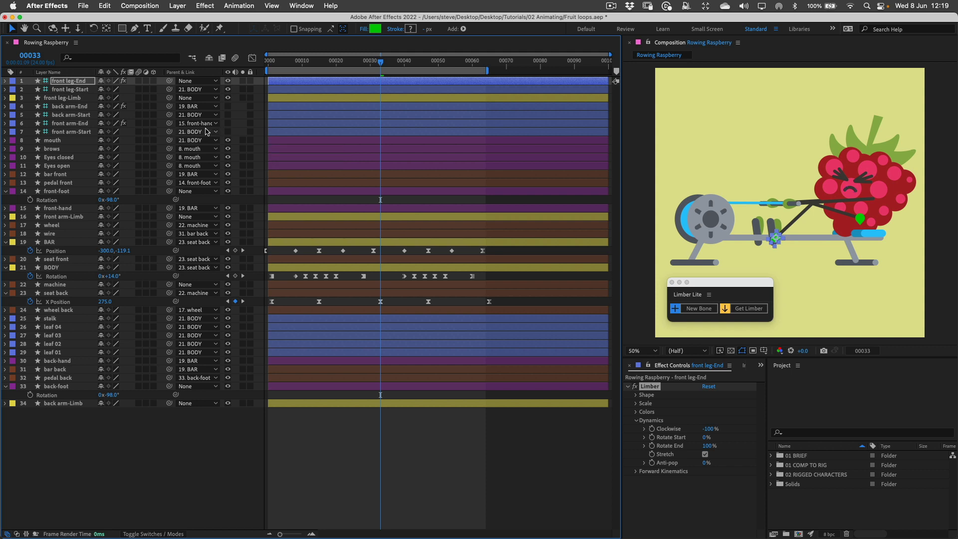
{"action": "mouse_move", "coordinate": [385, 202]}
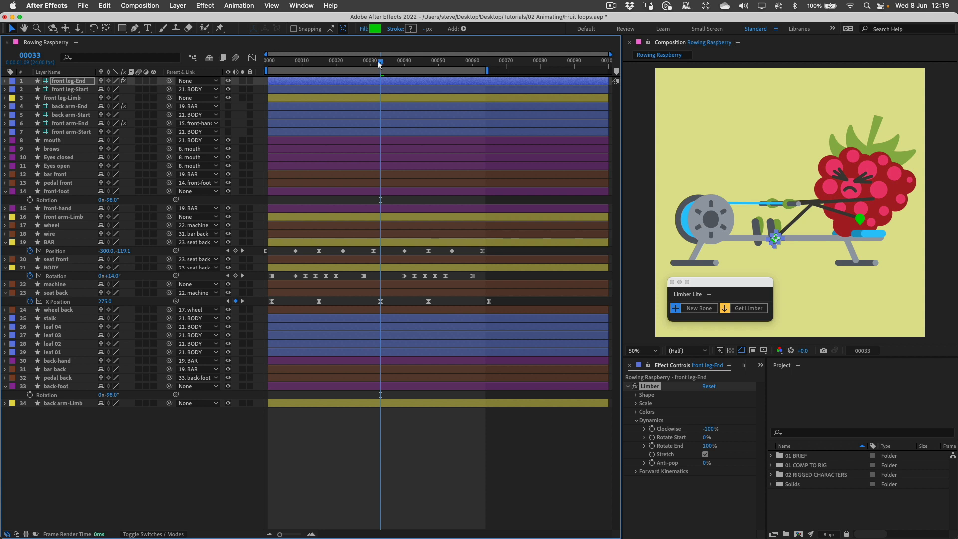
Set front leg Bone Curvature 53, Upper Length 109 and Lower Length 124, checking the rowing motion.
{"action": "left_click_drag", "start_coordinate": [379, 64], "coordinate": [353, 64]}
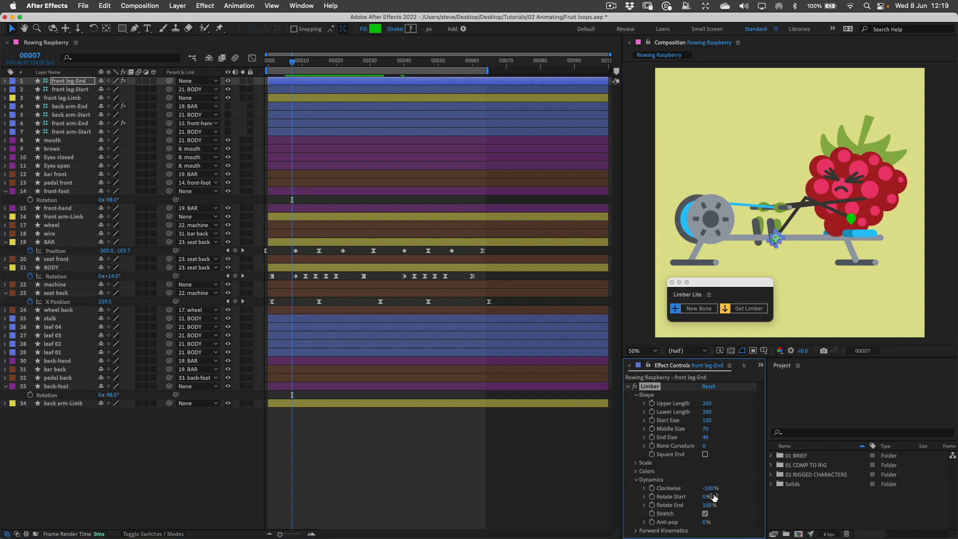
{"action": "left_click_drag", "start_coordinate": [707, 445], "coordinate": [726, 445]}
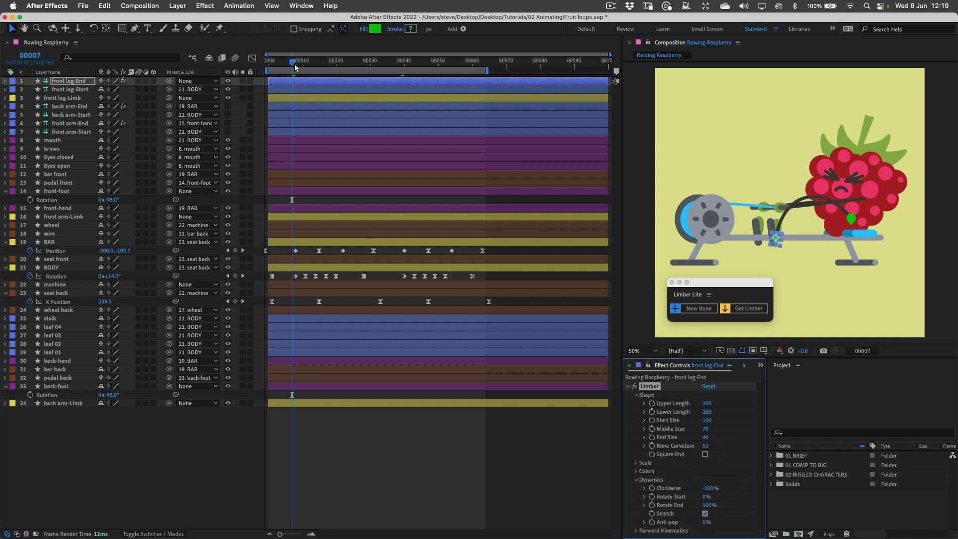
{"action": "left_click_drag", "start_coordinate": [294, 60], "coordinate": [344, 60]}
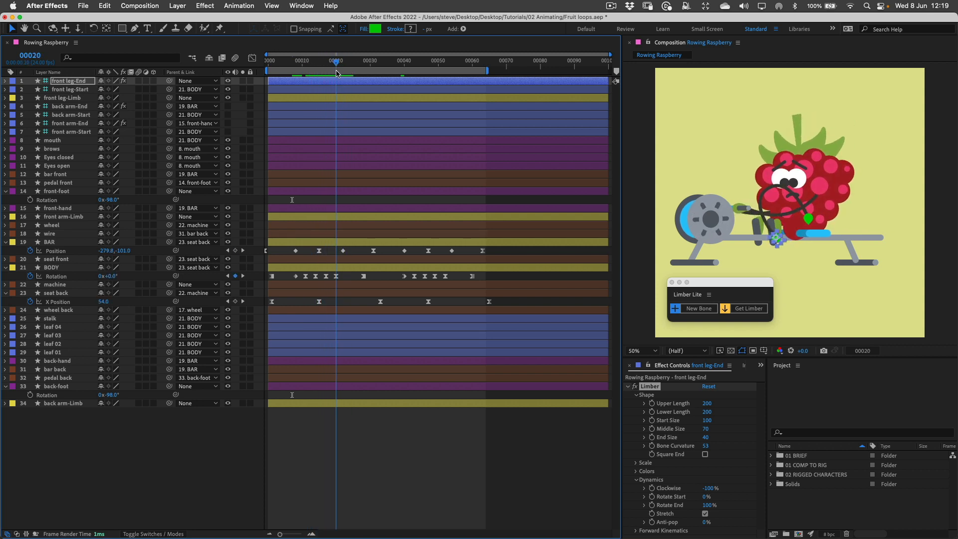
{"action": "left_click_drag", "start_coordinate": [707, 402], "coordinate": [685, 402]}
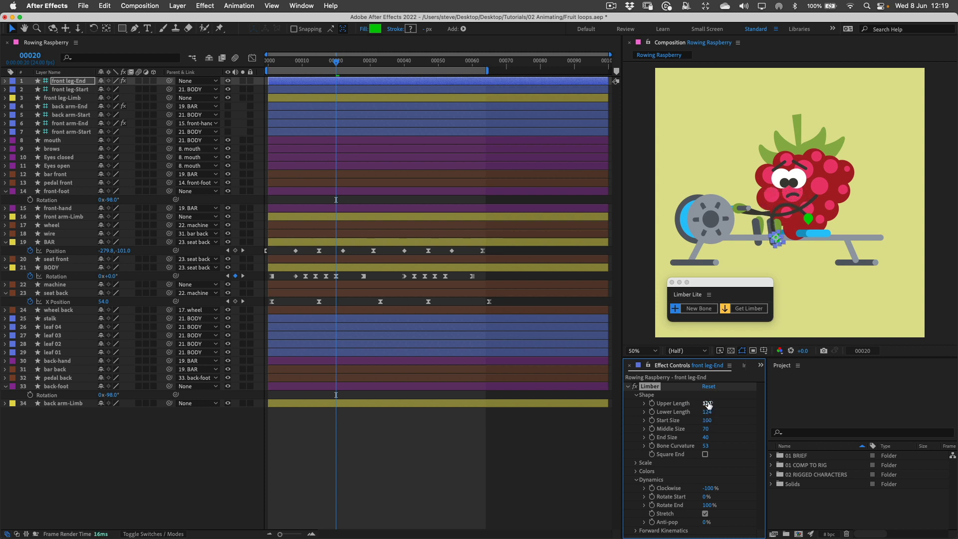
{"action": "left_click_drag", "start_coordinate": [709, 403], "coordinate": [702, 403]}
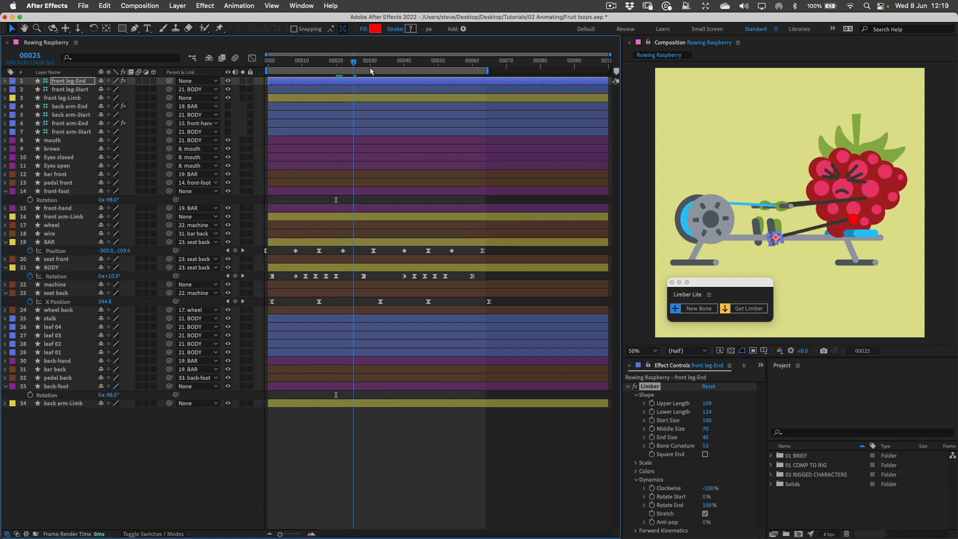
{"action": "left_click", "coordinate": [361, 62]}
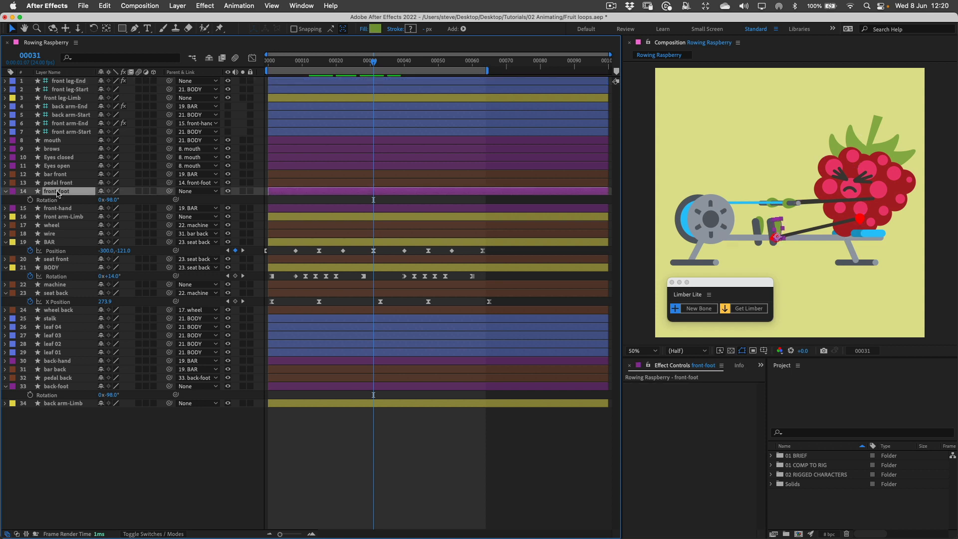
Parent front-foot to front leg-End, then create a new bone limb named 'back leg'.
{"action": "left_click", "coordinate": [56, 182]}
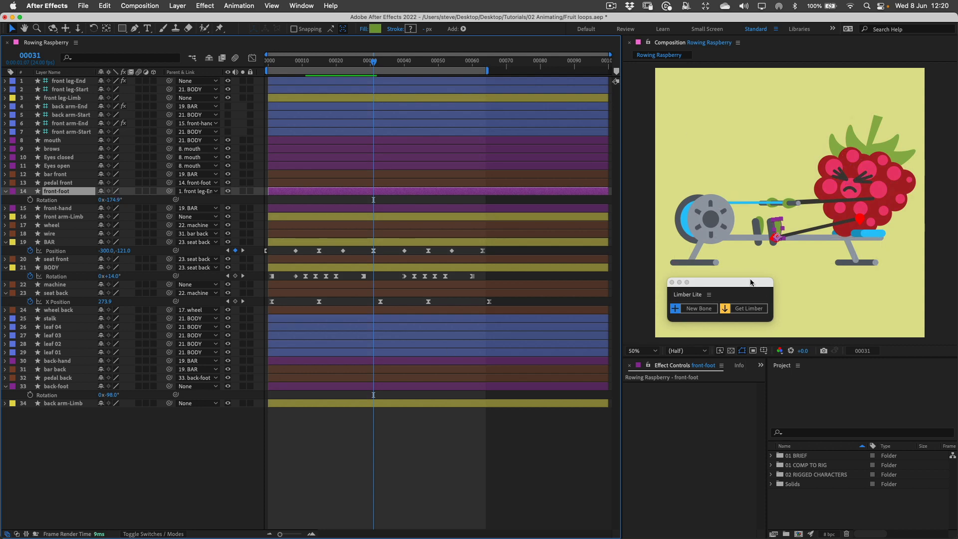
{"action": "type", "text": "back l"}
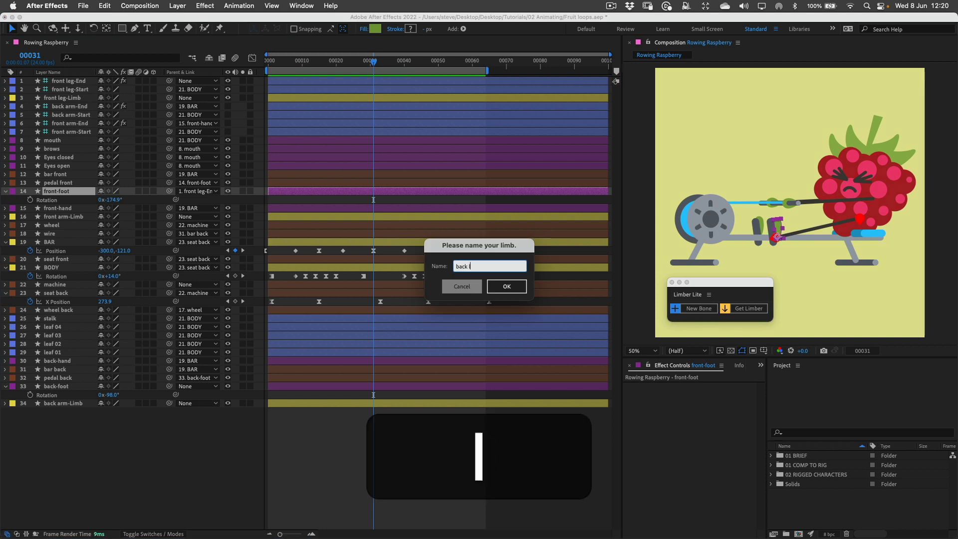
{"action": "left_click", "coordinate": [506, 286]}
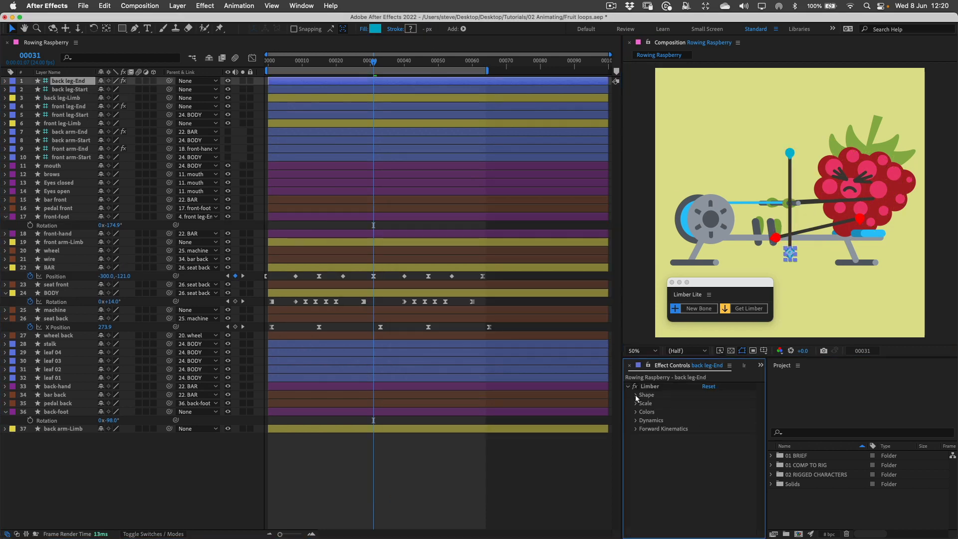
Set back leg Clockwise -100% with Rotate End, parent its start to BODY and back-foot to its end.
{"action": "left_click", "coordinate": [635, 395]}
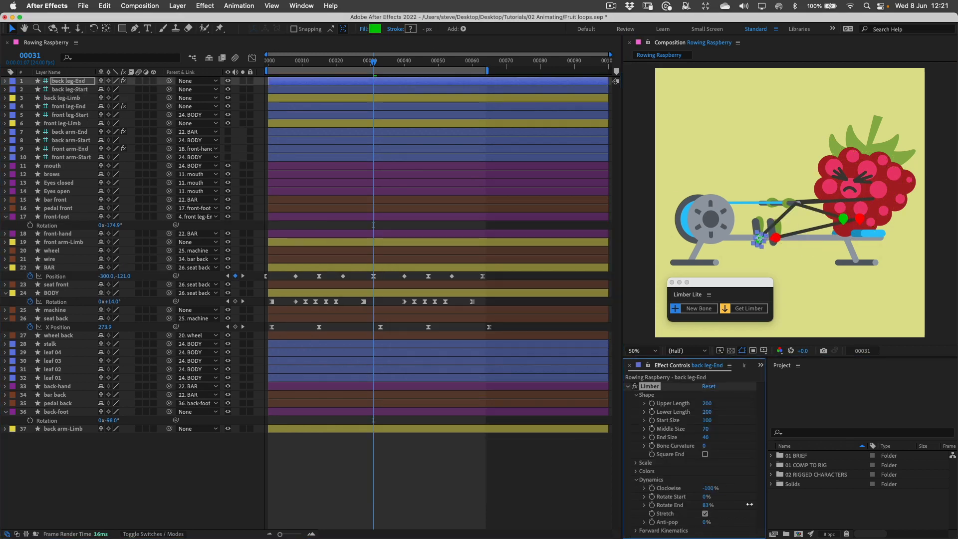
{"action": "left_click", "coordinate": [70, 90]}
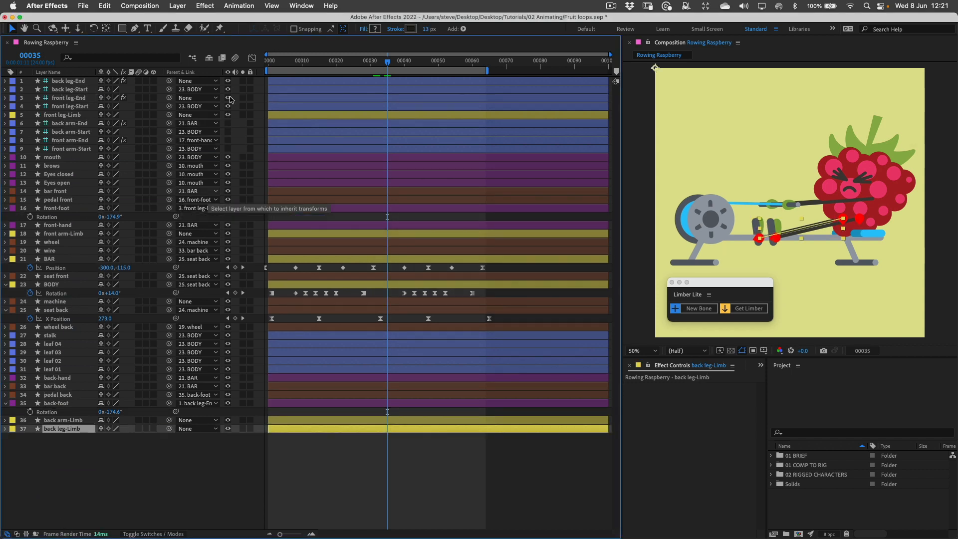
{"action": "left_click", "coordinate": [55, 114]}
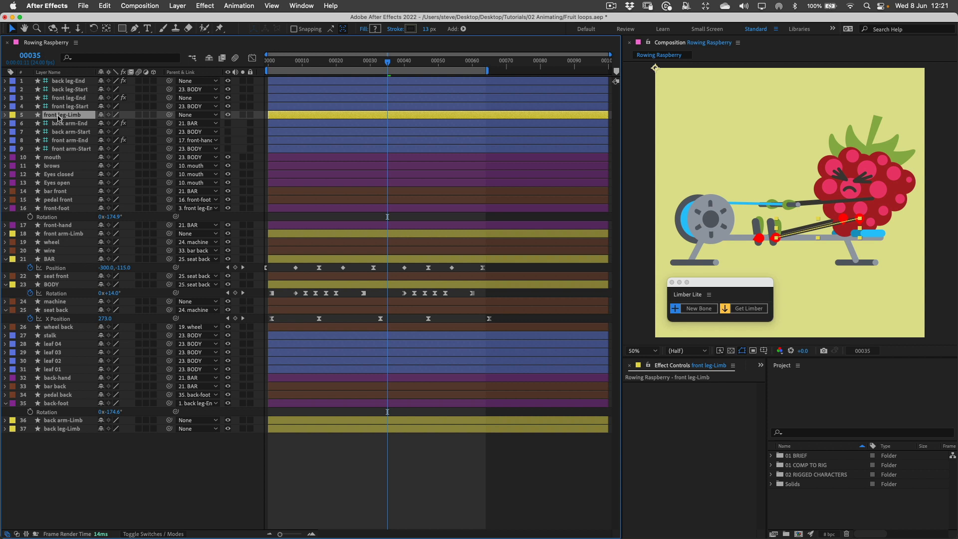